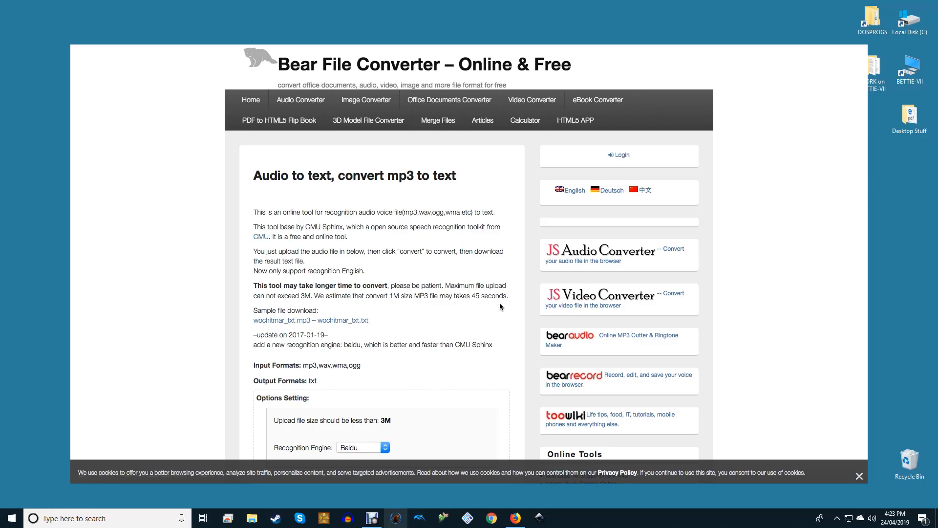
pyautogui.moveTo(454, 272)
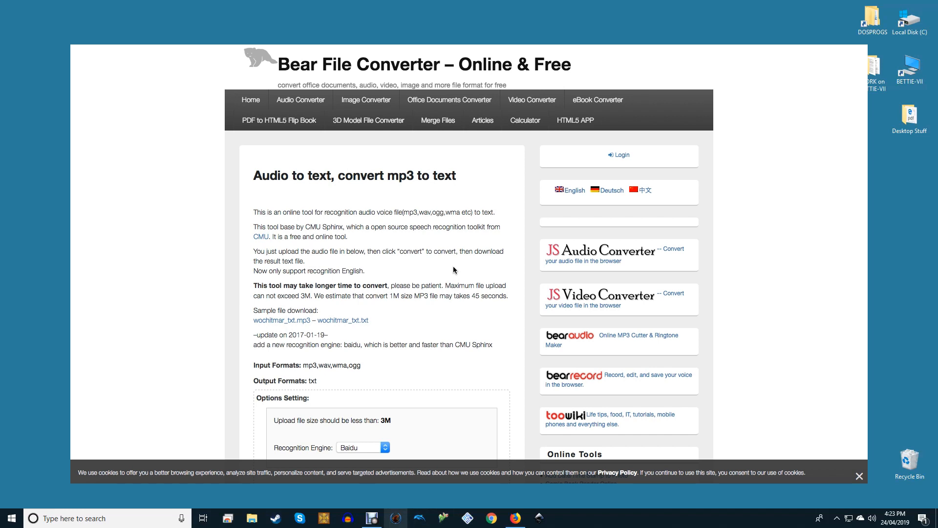
# Keep Baidu as the recognition engine on 360converter's video-to-text page.
pyautogui.scroll(-3)
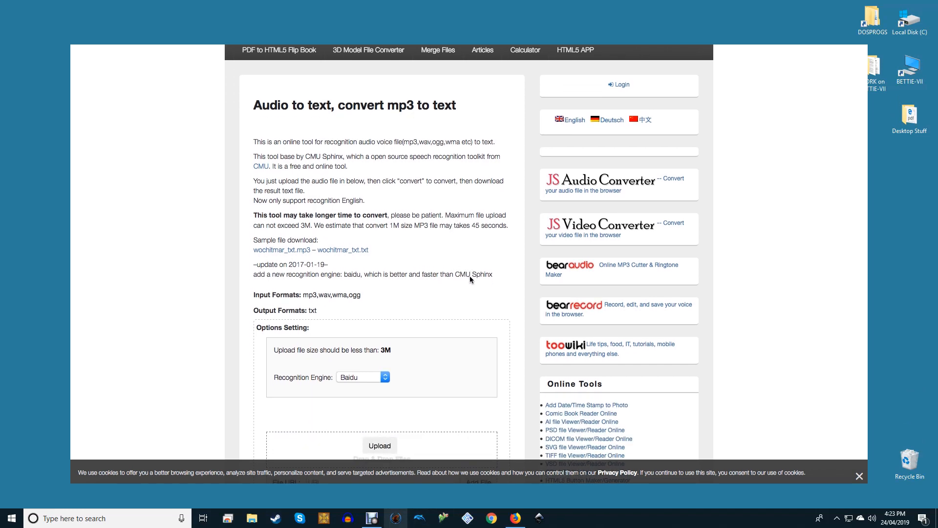
pyautogui.scroll(-3)
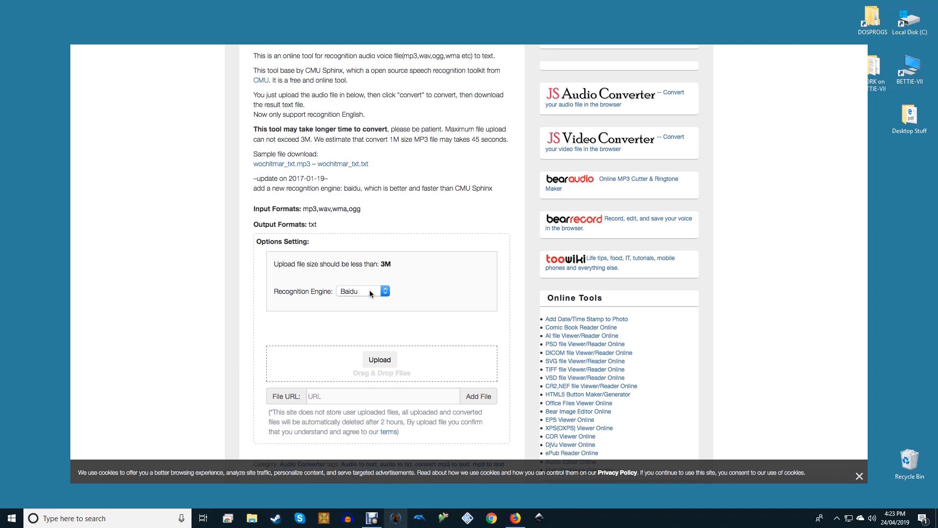
pyautogui.click(359, 291)
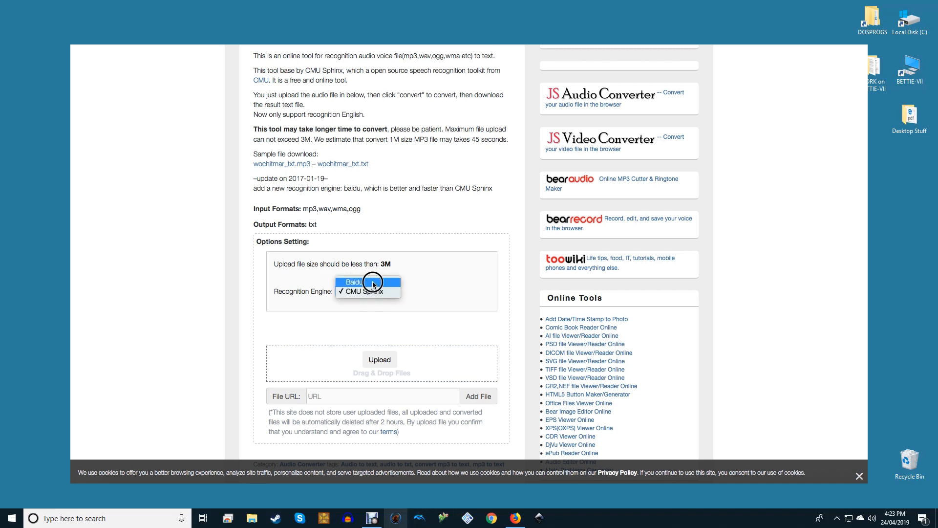
pyautogui.click(355, 282)
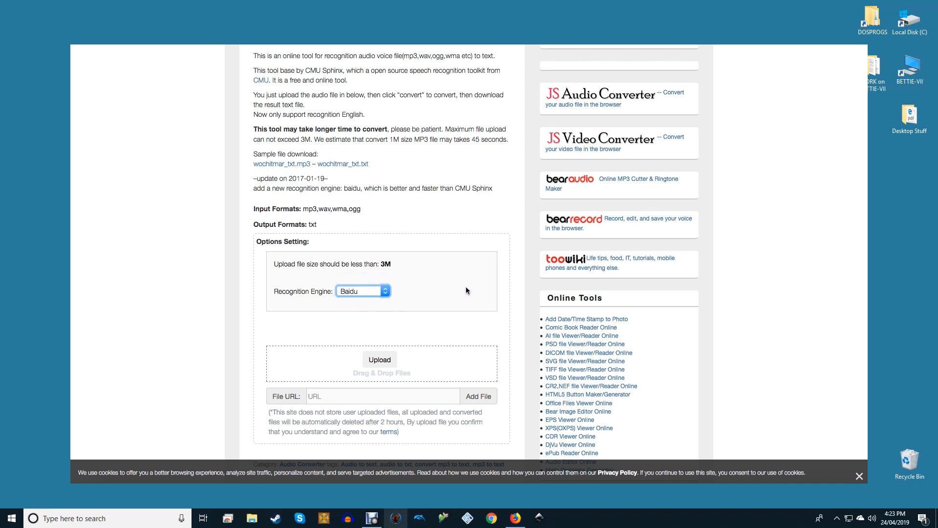
# Load Foggy Horn PHIL.wav from the Desktop as the local source file.
pyautogui.scroll(-3)
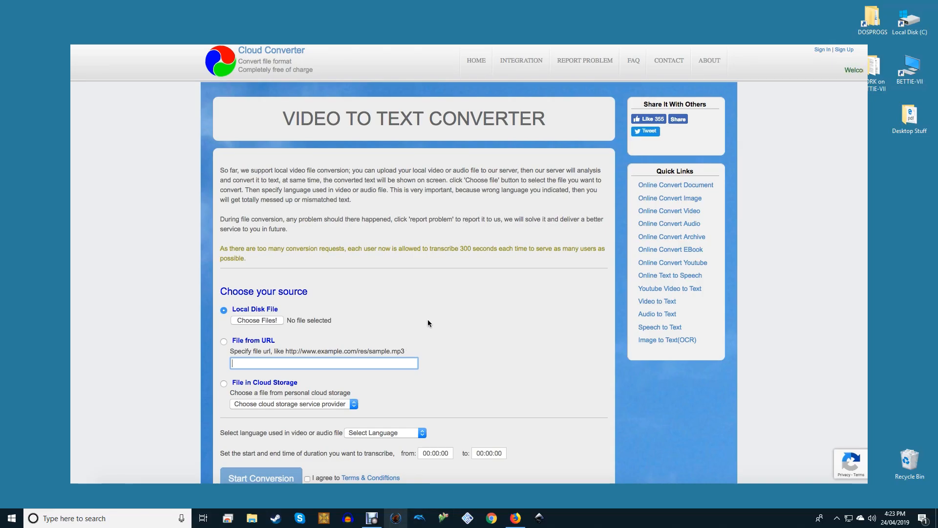
pyautogui.scroll(-3)
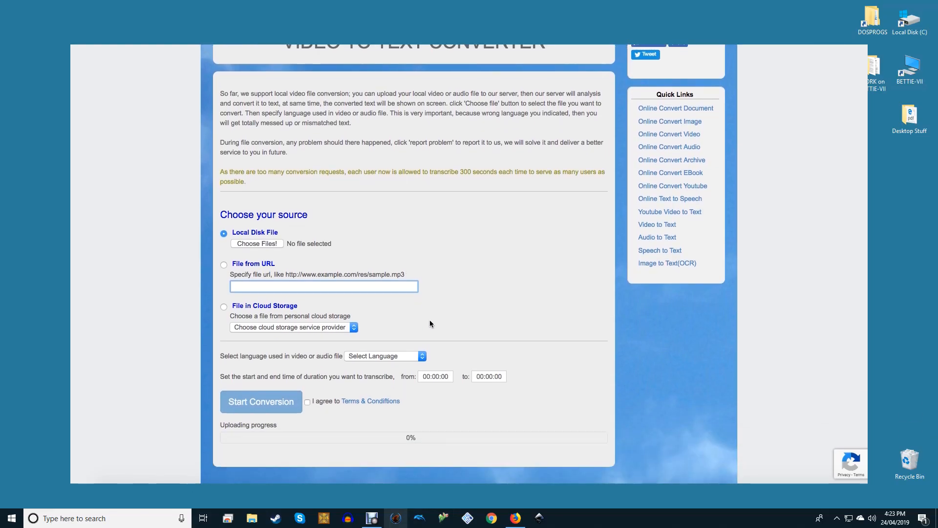
pyautogui.scroll(3)
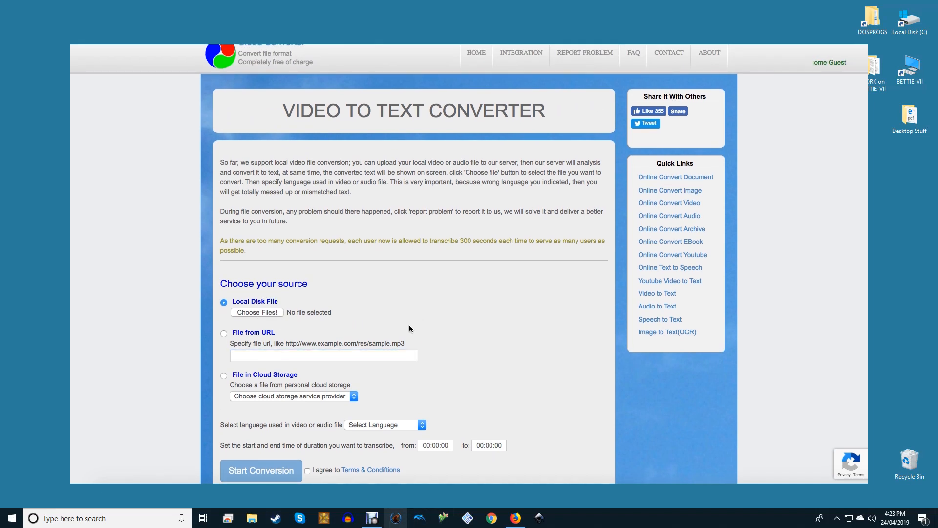
pyautogui.click(257, 311)
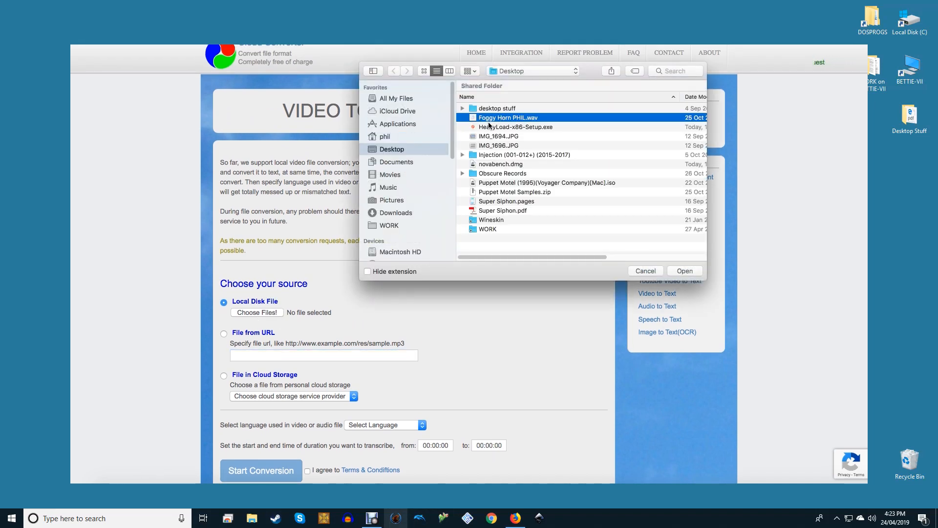
pyautogui.moveTo(458, 301)
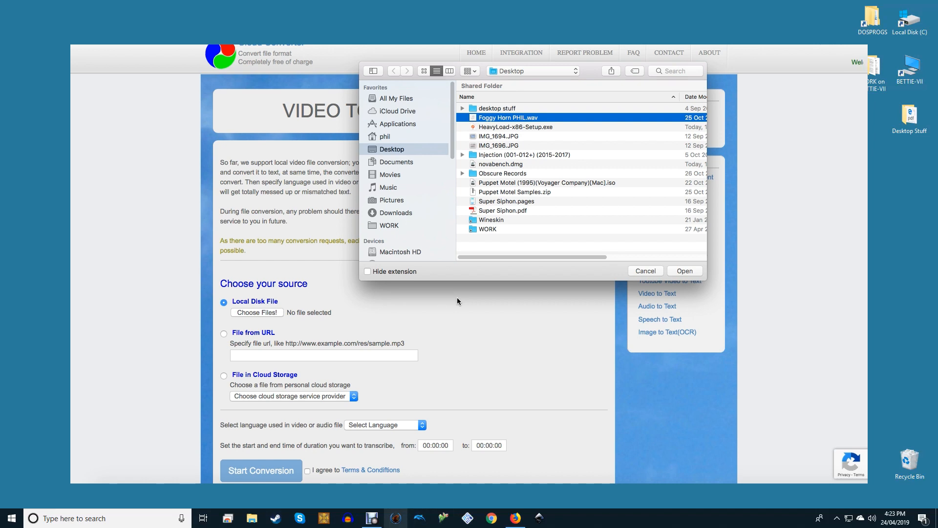
pyautogui.moveTo(646, 288)
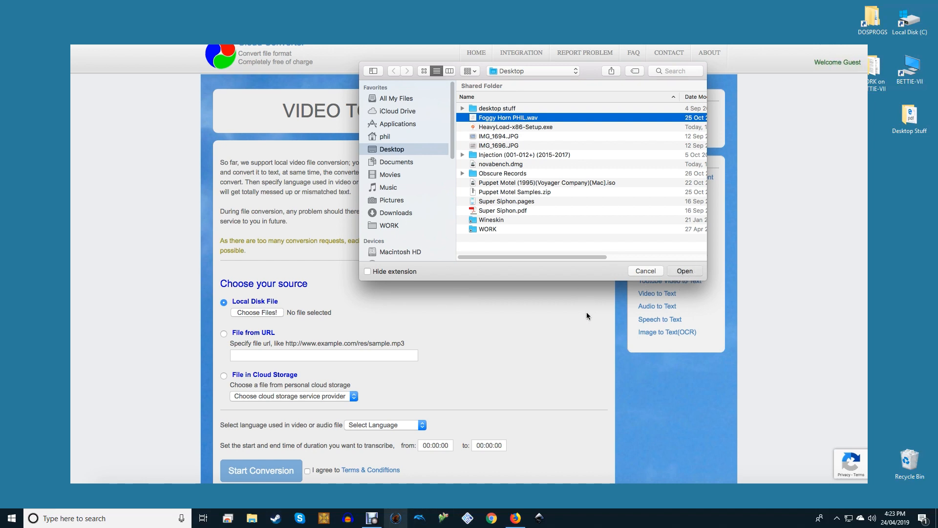
pyautogui.click(684, 270)
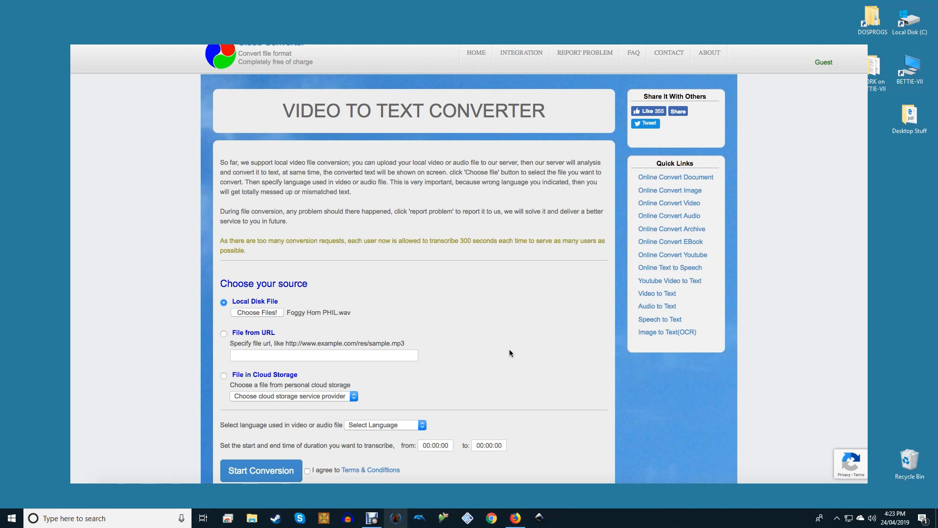
pyautogui.click(261, 470)
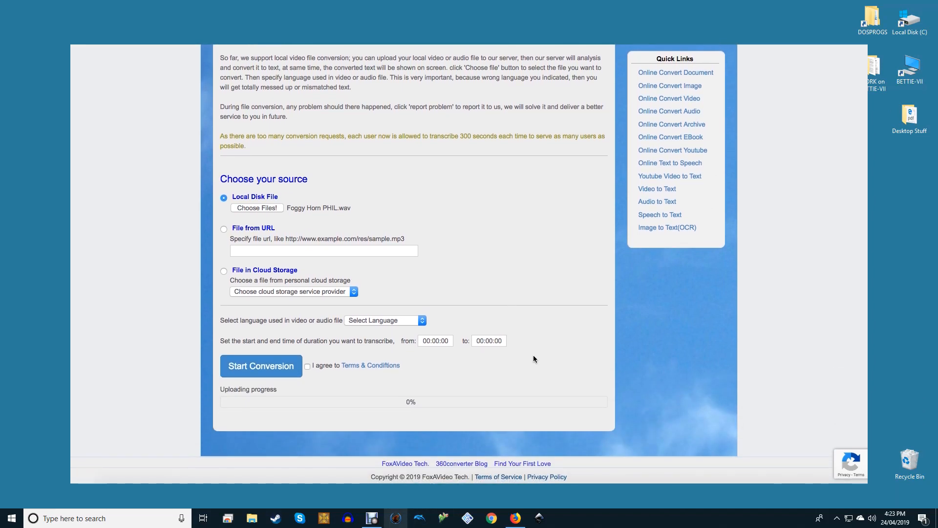
pyautogui.moveTo(373, 329)
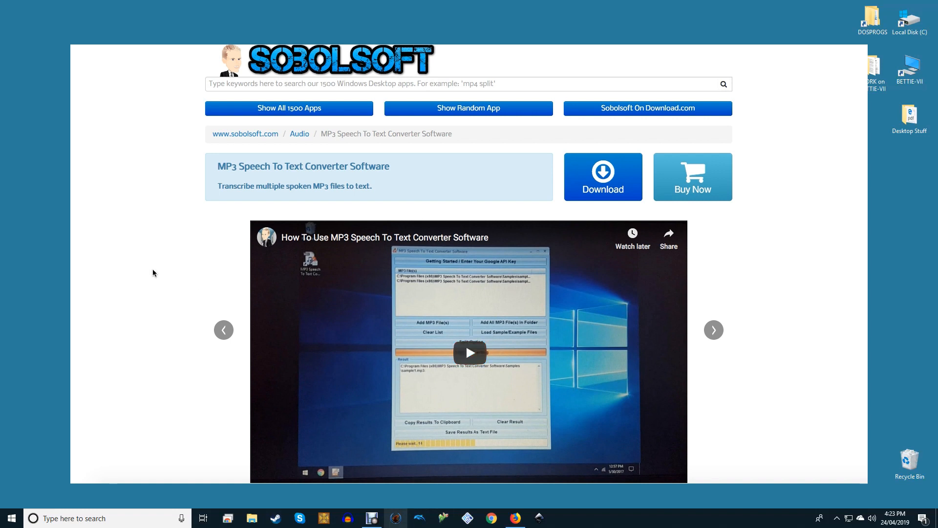
# Scroll through Sobolsoft's MP3 Speech To Text Converter page and its demo video.
pyautogui.scroll(-3)
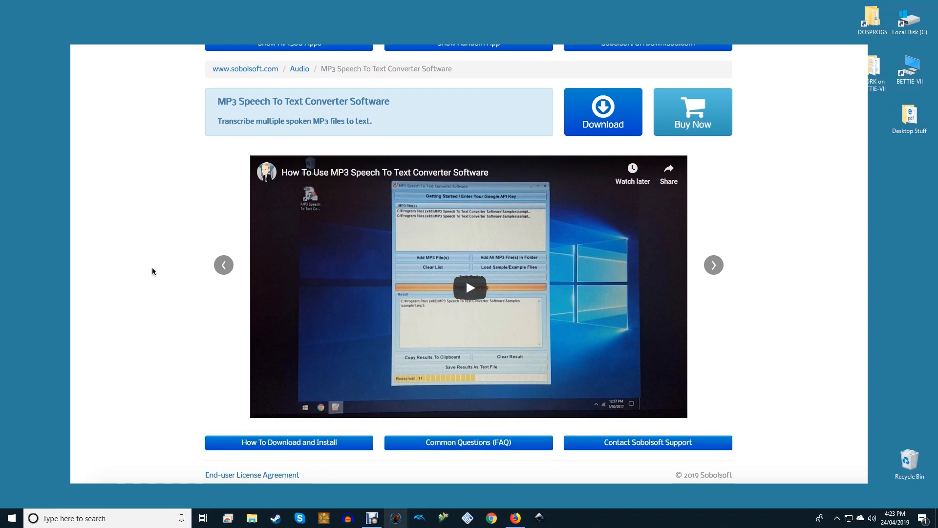
pyautogui.scroll(3)
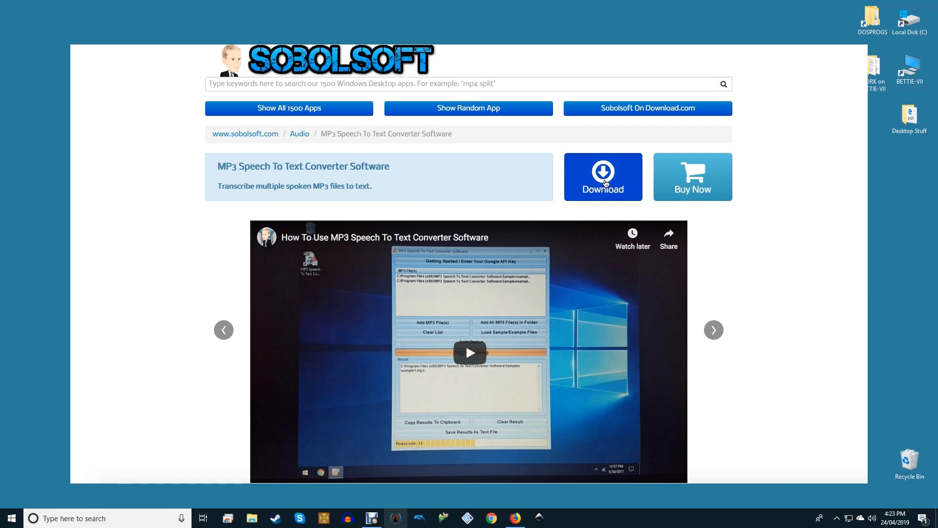
pyautogui.moveTo(788, 296)
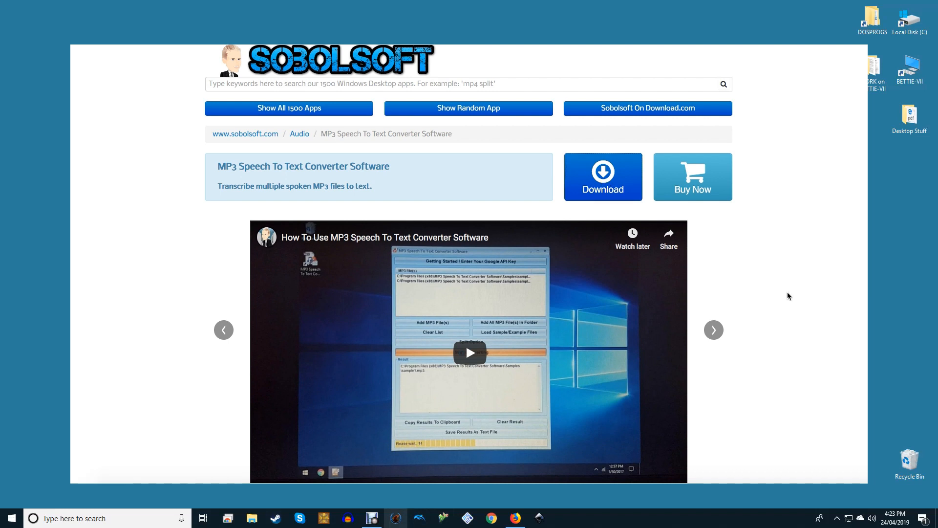
pyautogui.moveTo(791, 293)
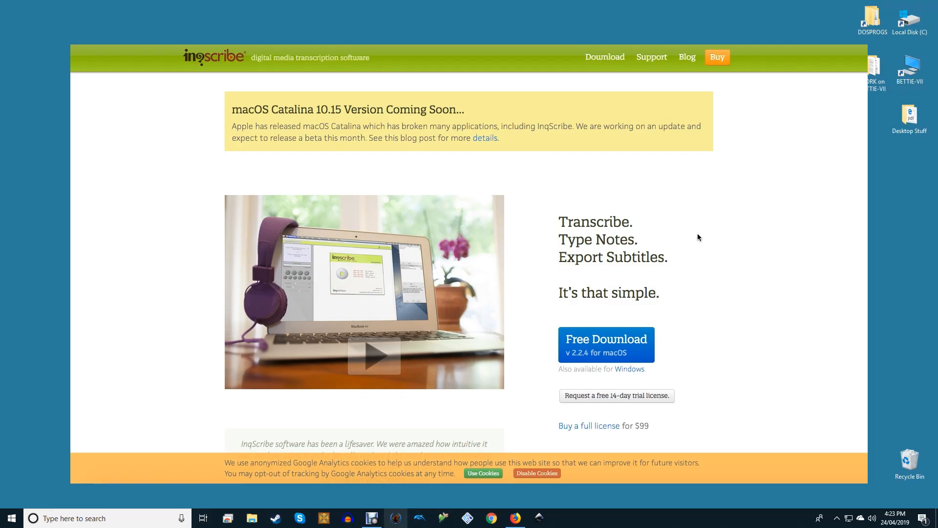
# Browse the InqScribe homepage and view its Examples of Use page.
pyautogui.scroll(-3)
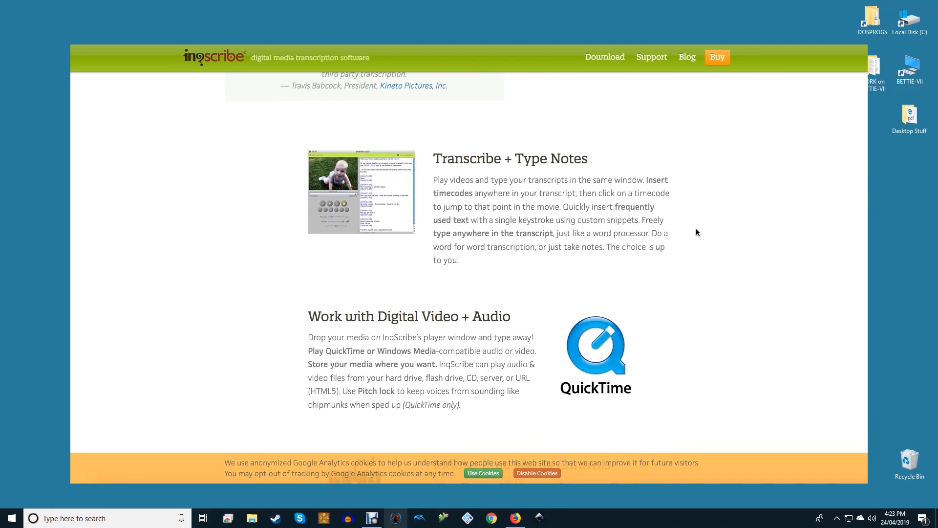
pyautogui.scroll(-3)
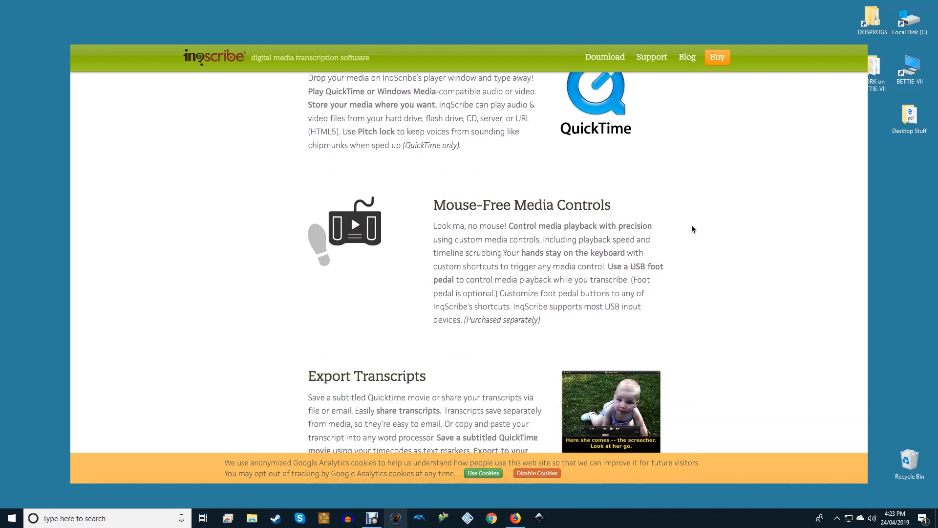
pyautogui.scroll(-3)
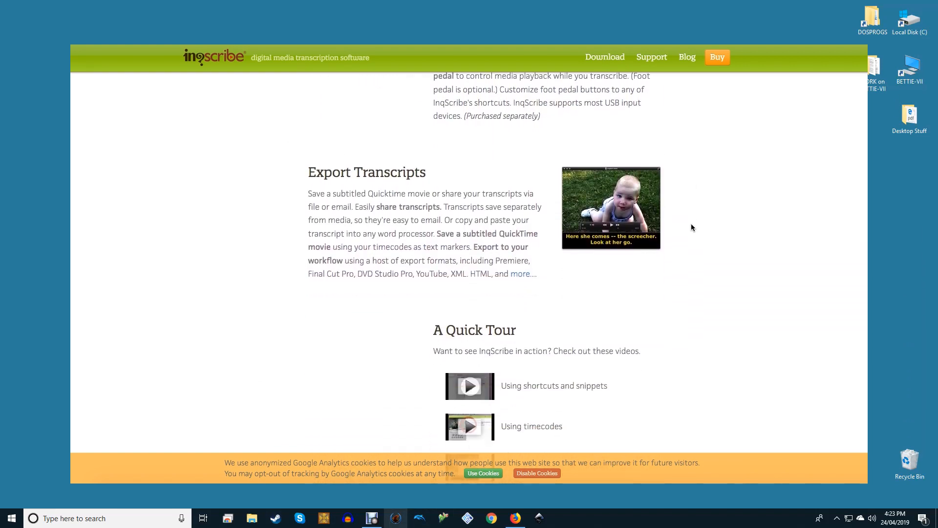
pyautogui.scroll(-3)
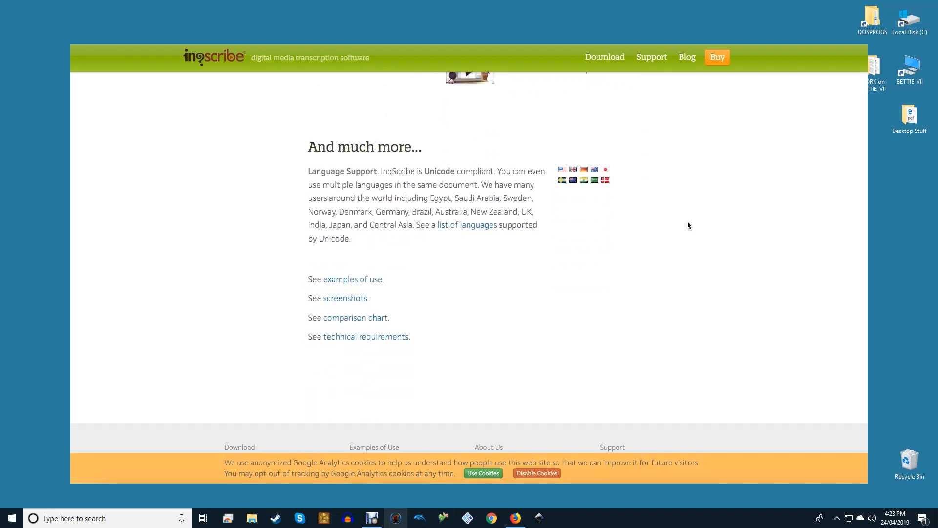
pyautogui.scroll(-3)
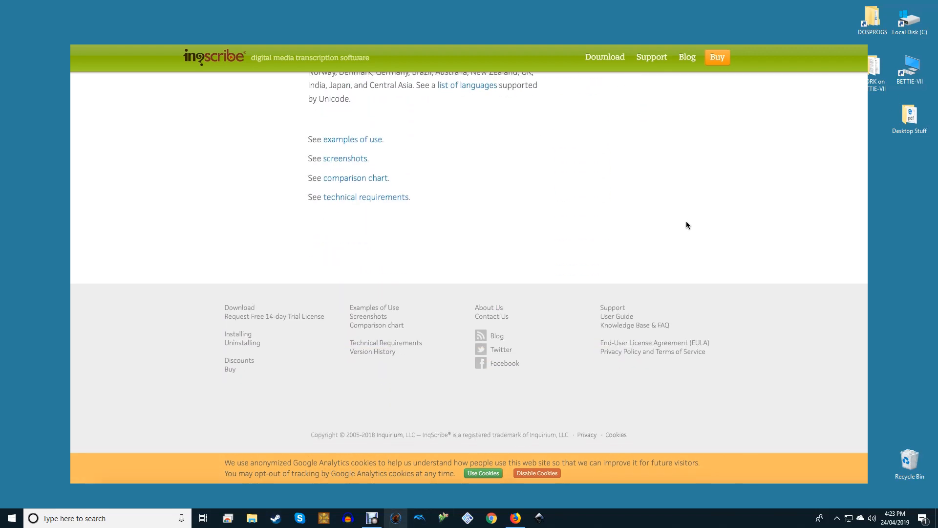
pyautogui.scroll(3)
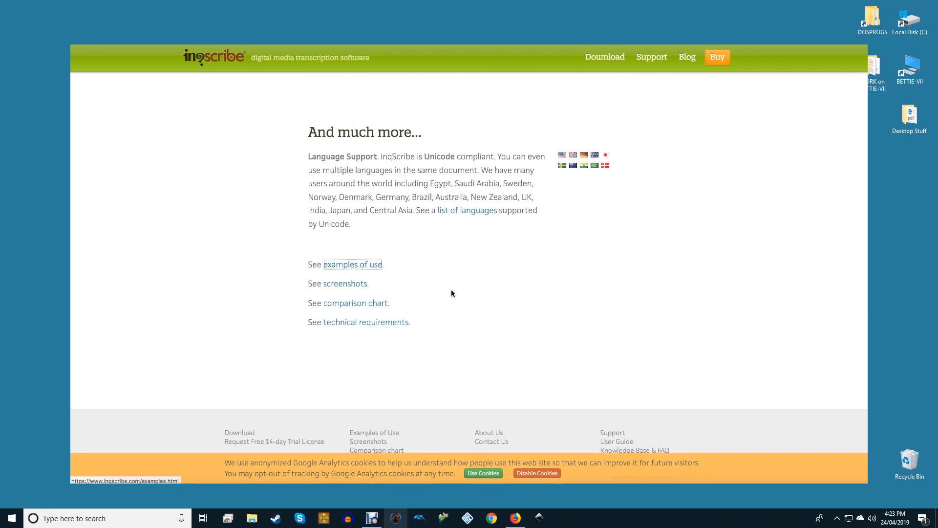
pyautogui.click(351, 264)
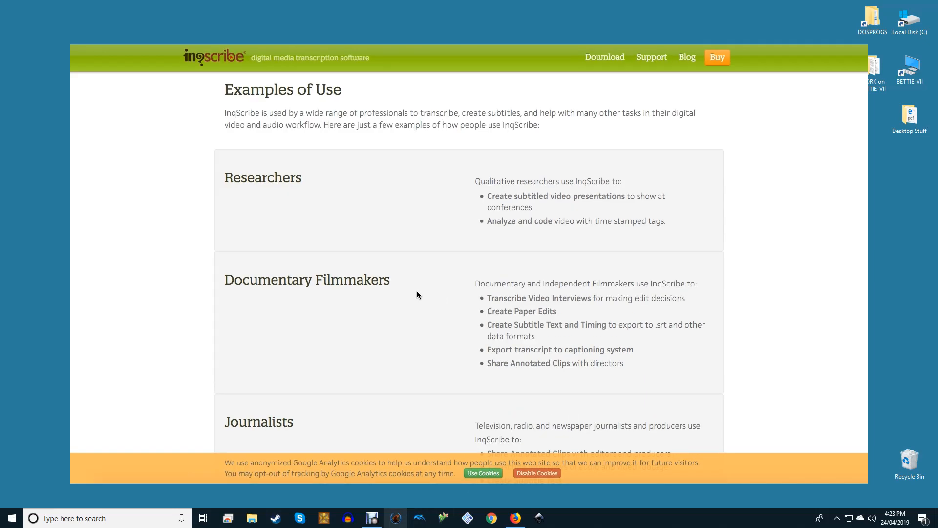
# Go to InqScribe's screenshots page showing the single-window transcription view.
pyautogui.scroll(-3)
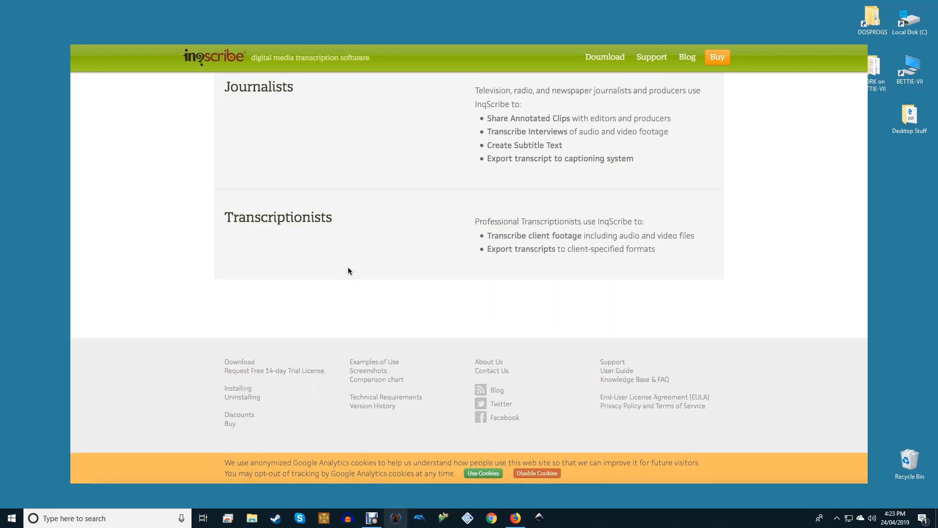
pyautogui.scroll(-3)
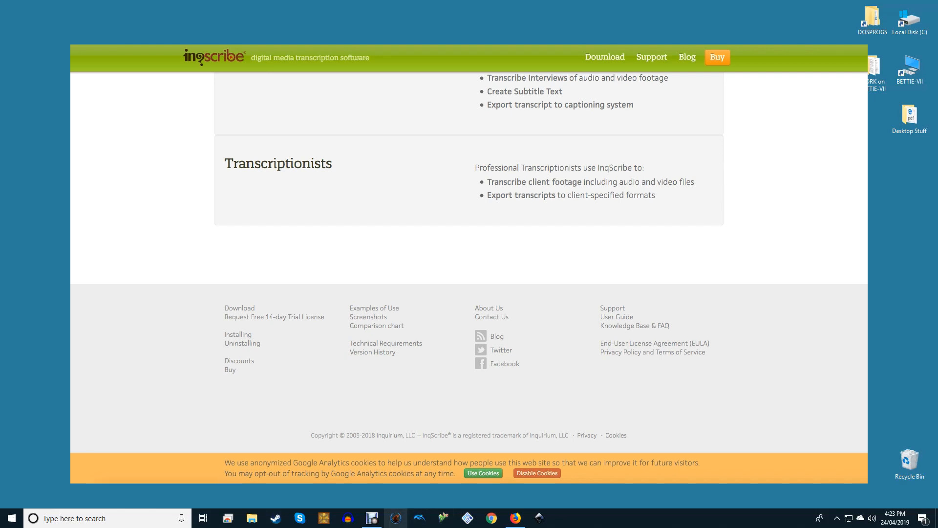
pyautogui.scroll(3)
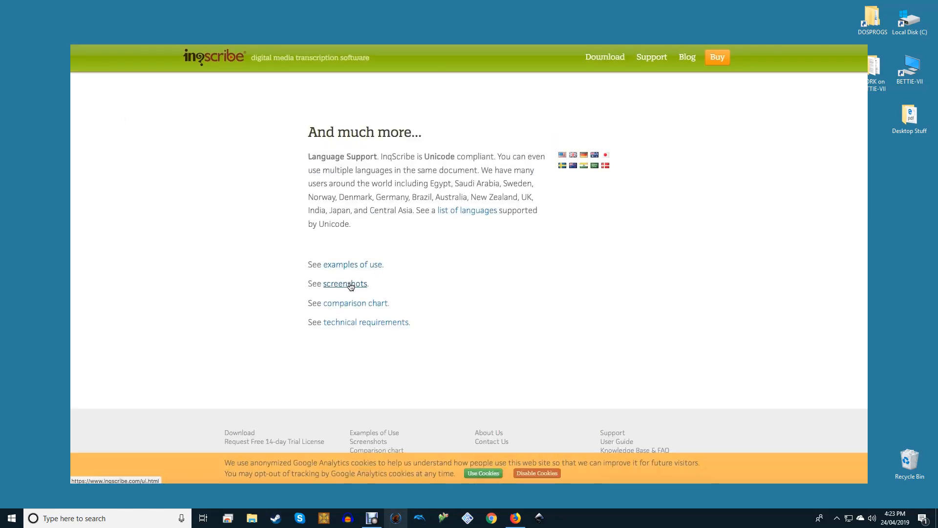
pyautogui.click(344, 283)
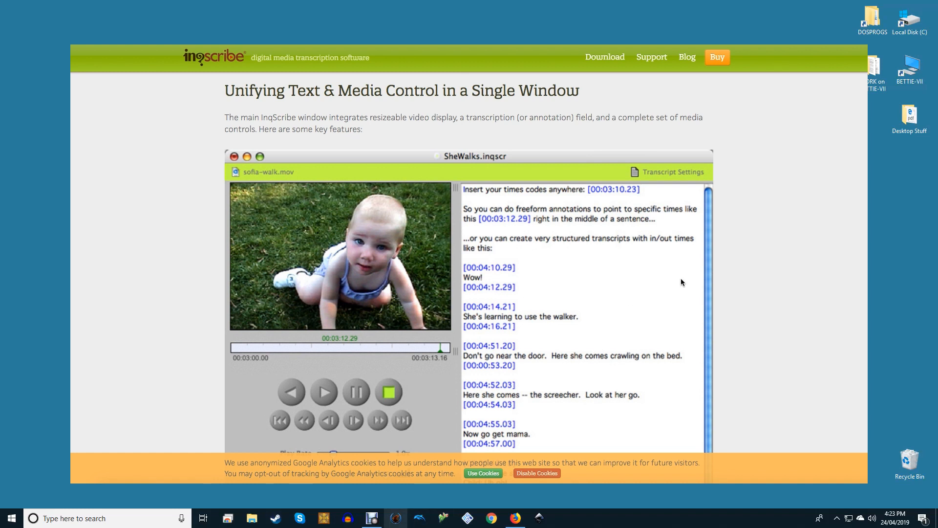
pyautogui.moveTo(676, 282)
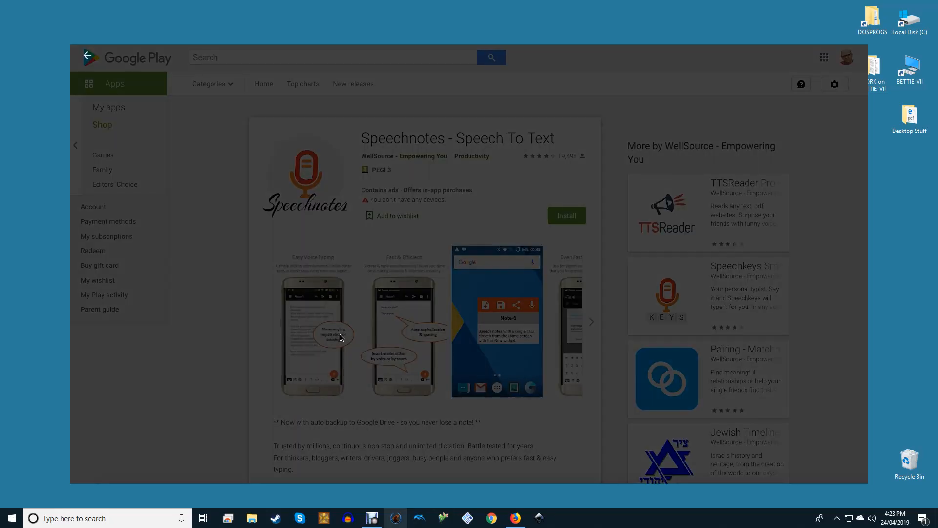
# Enlarge the Easy Voice Typing screenshot and advance to the Customized look slide.
pyautogui.click(312, 334)
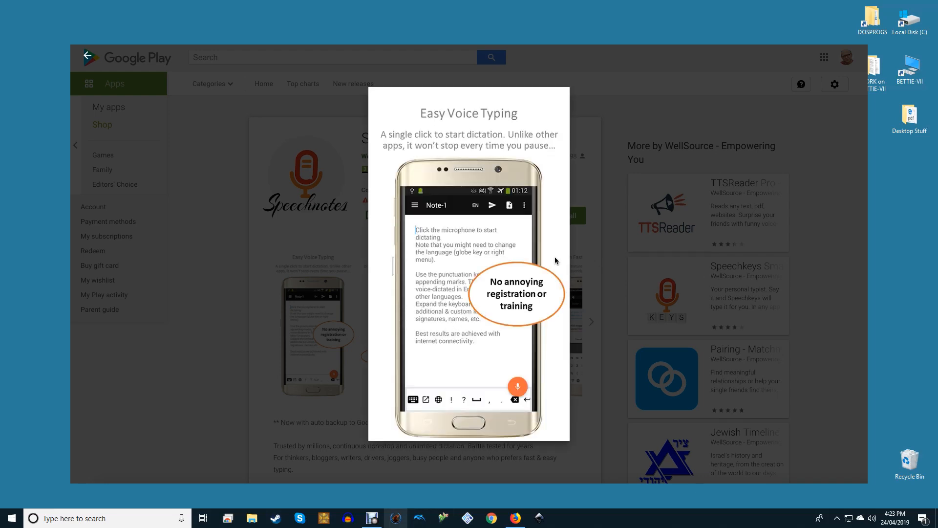
pyautogui.moveTo(842, 275)
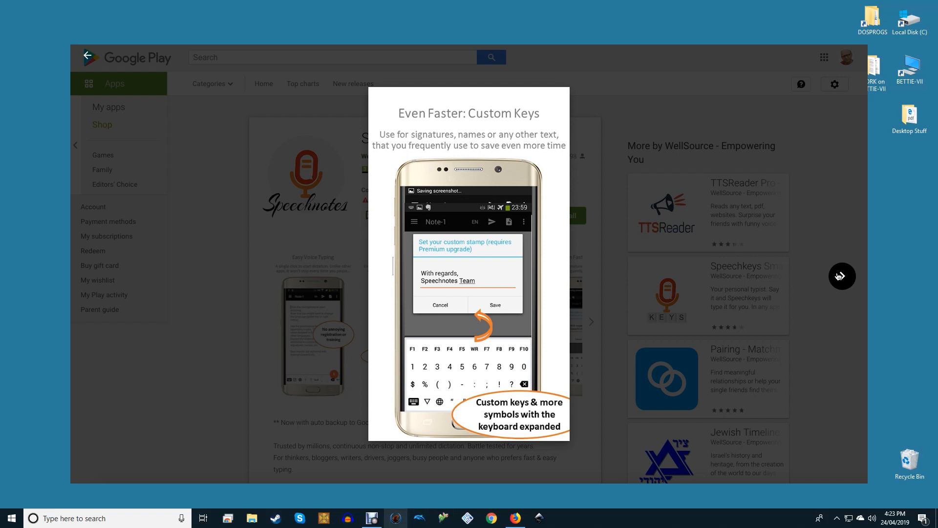
pyautogui.click(591, 322)
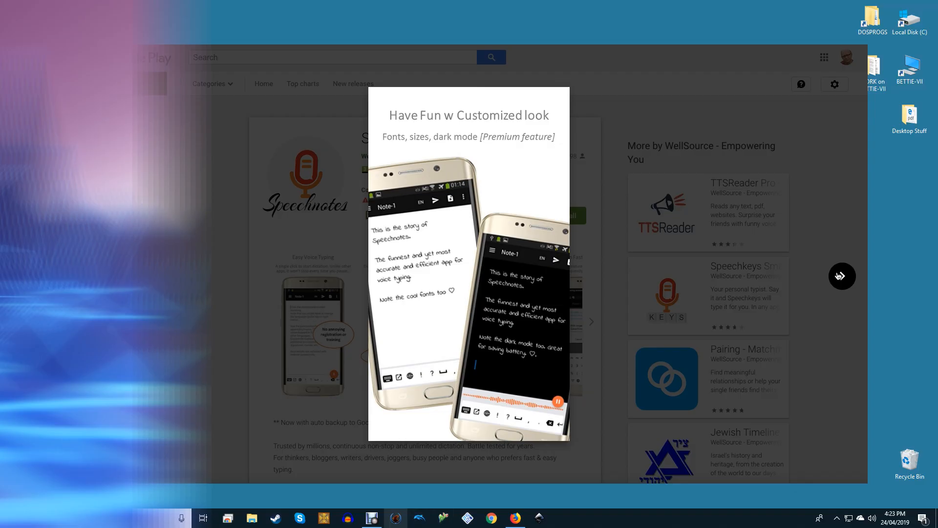